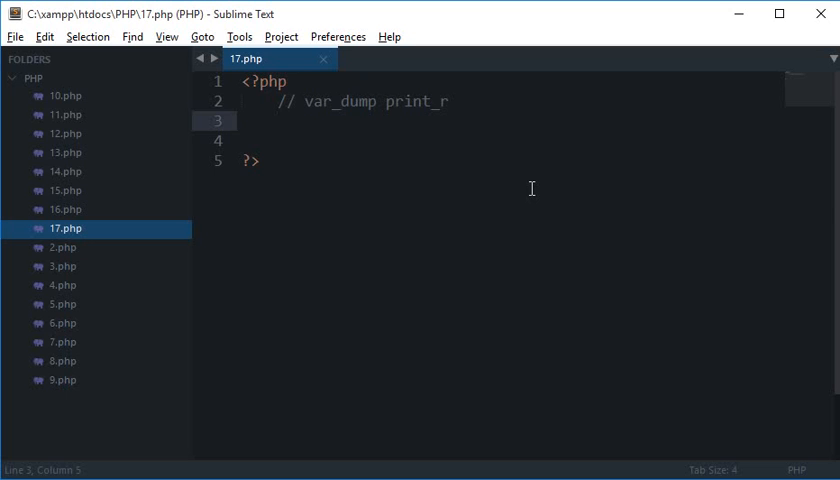
Define $array = [1, 2, 3, 4, 5]; in 17.php
text($)
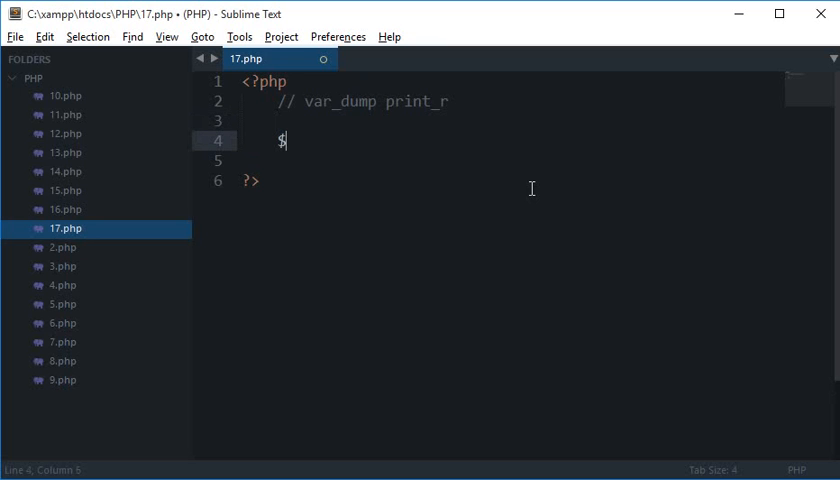
text(array = [])
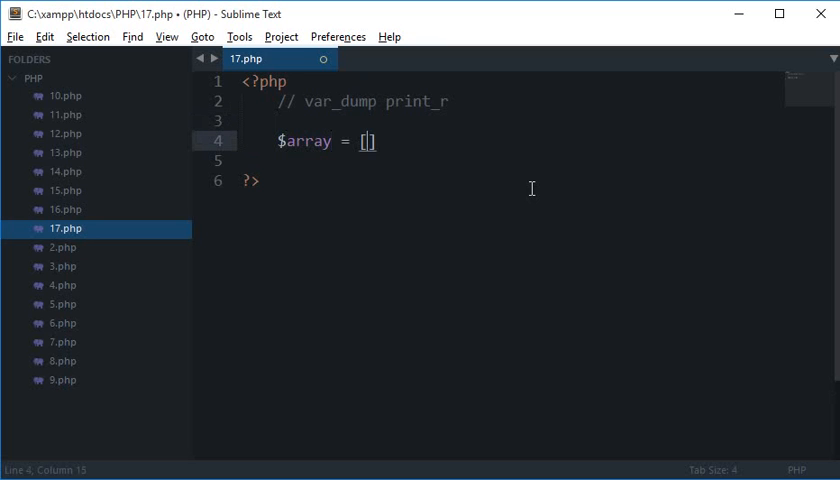
text(1, 2, 3, 4, 5)
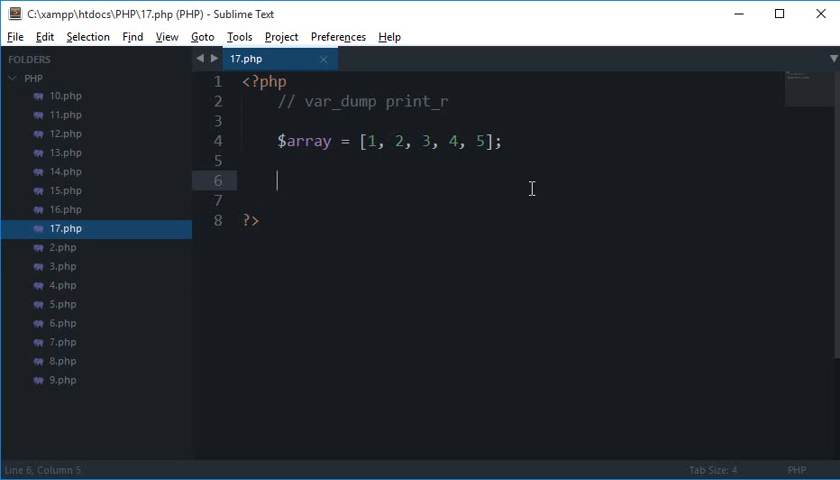
Add var_dump($array); and print_r($array); calls using autocomplete
text(var_dump)
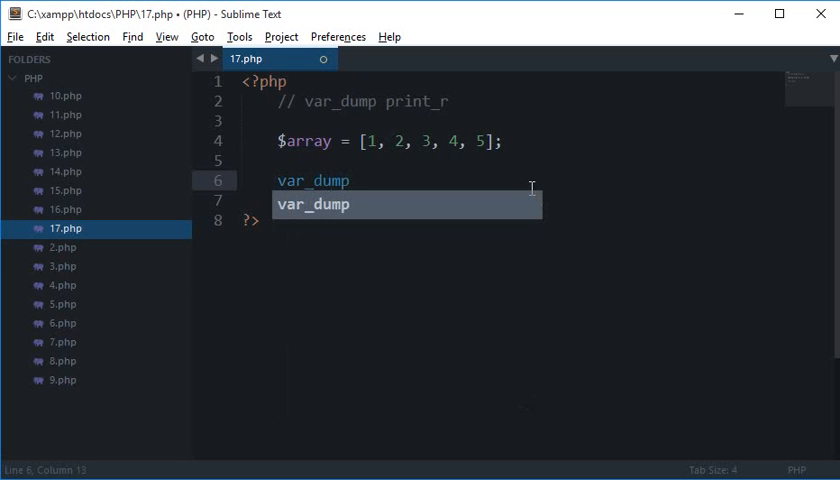
text(($array);)
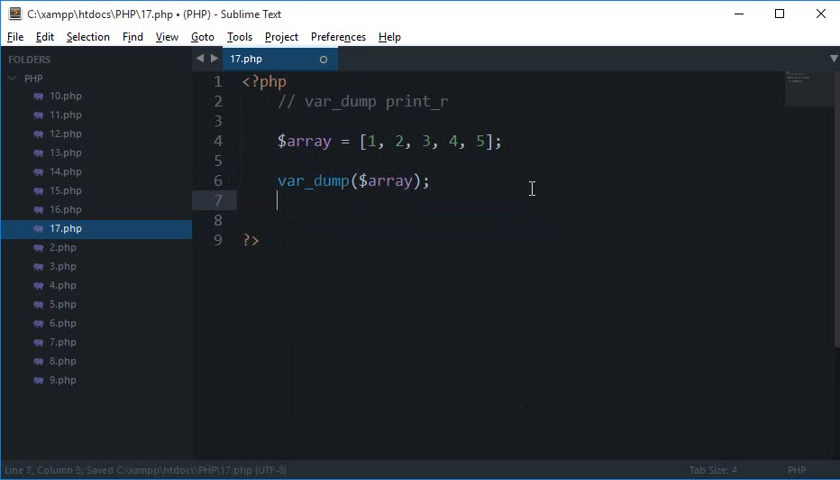
text(print_r($array);)
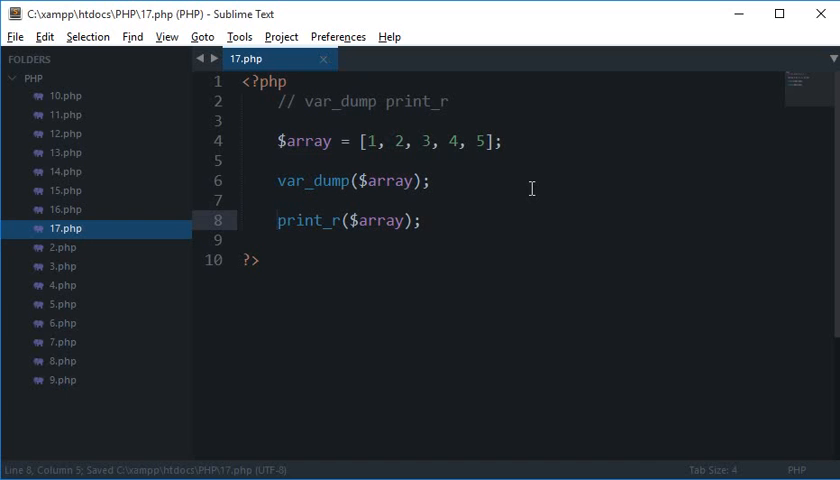
Comment out print_r and inspect the var_dump output's array heading and element count
text(//)
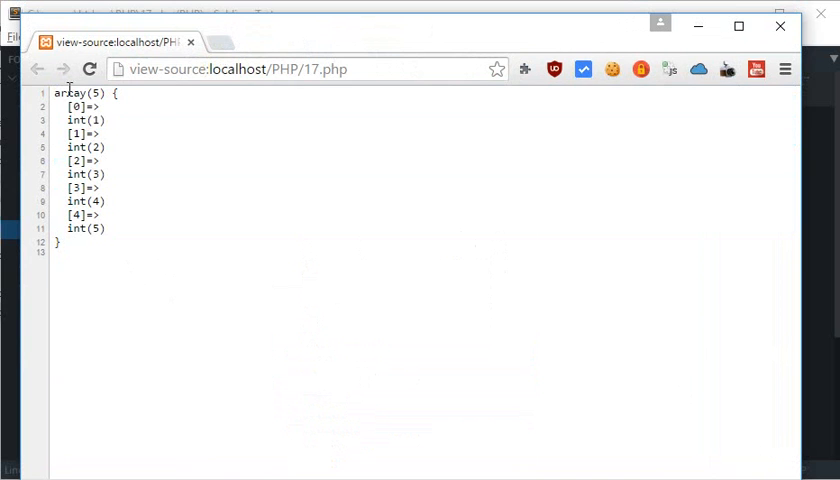
double_click(69, 92)
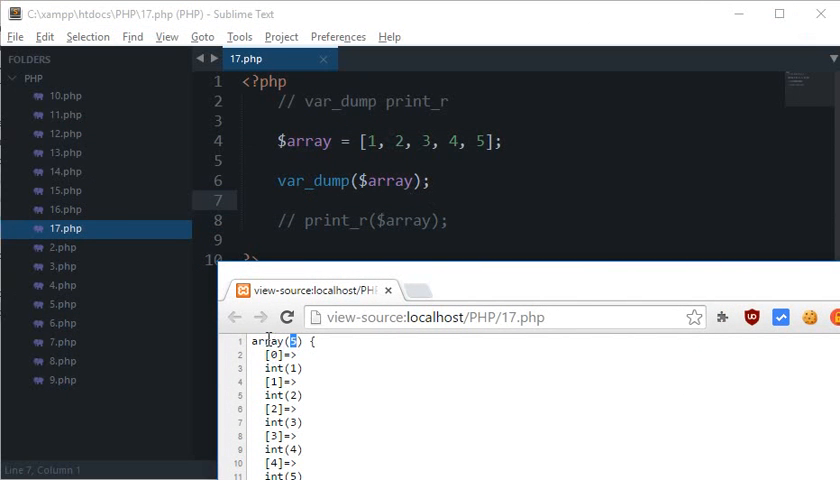
double_click(266, 341)
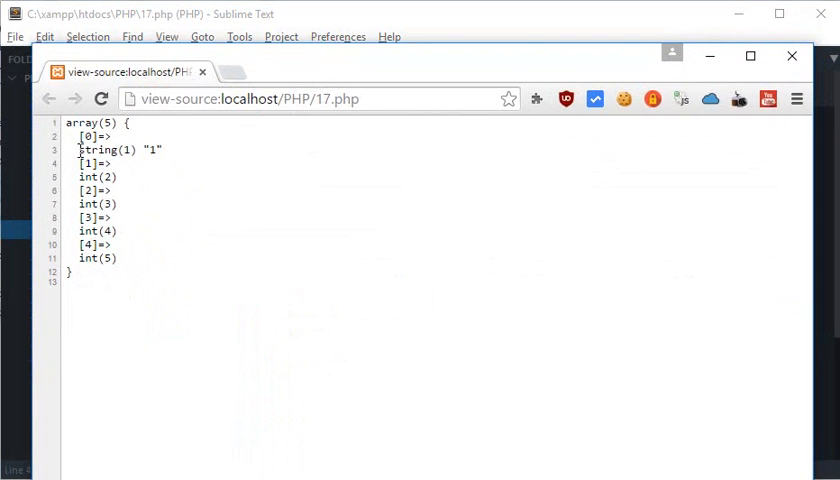
Extend the first element to the string '1sdfsgdfh'
double_click(95, 149)
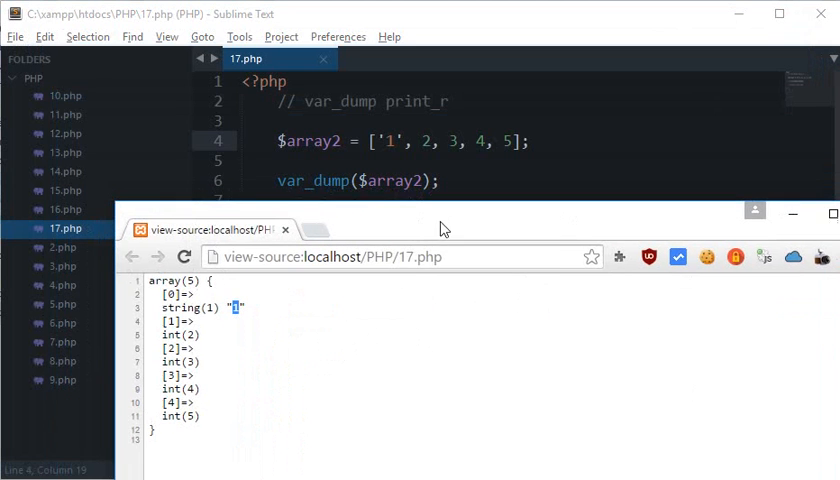
text(sdfsgdfh)
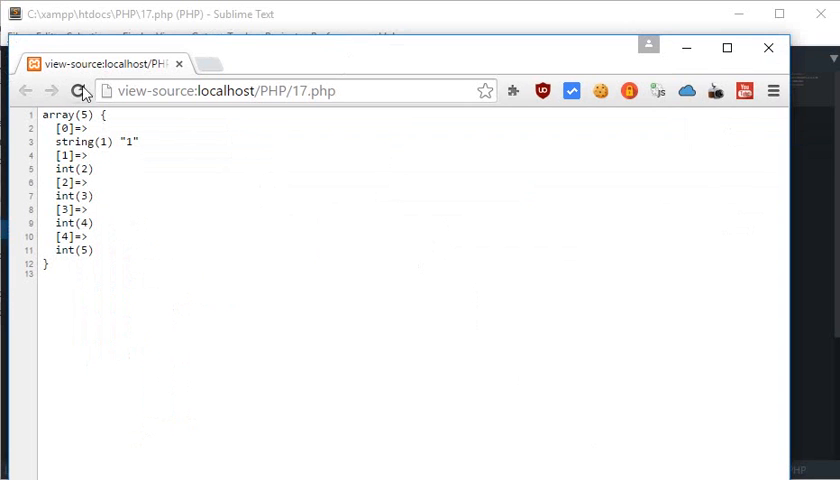
text(sdfsgdfh)
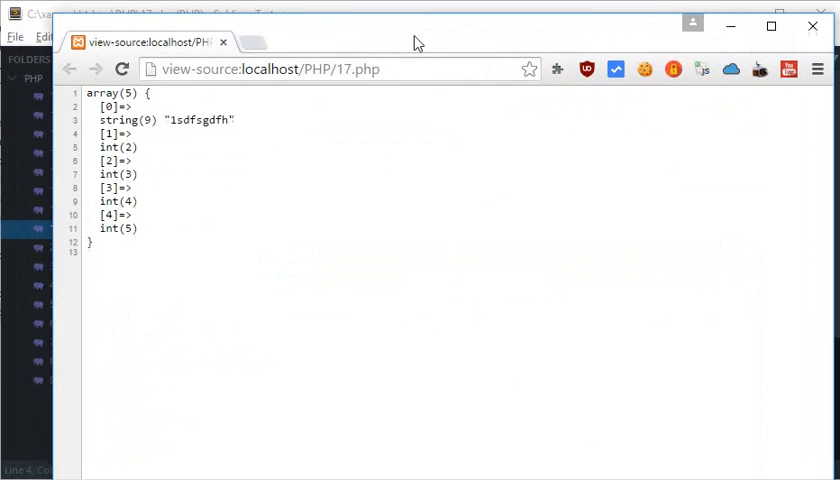
mouse_move(223, 286)
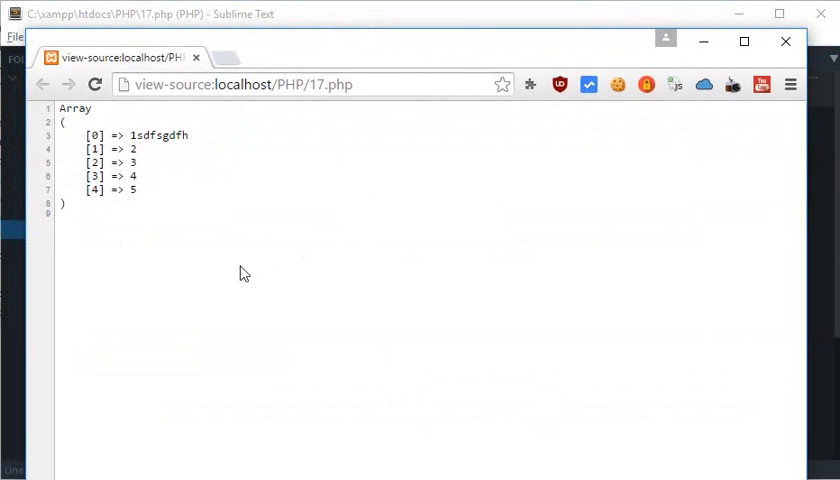
mouse_move(97, 230)
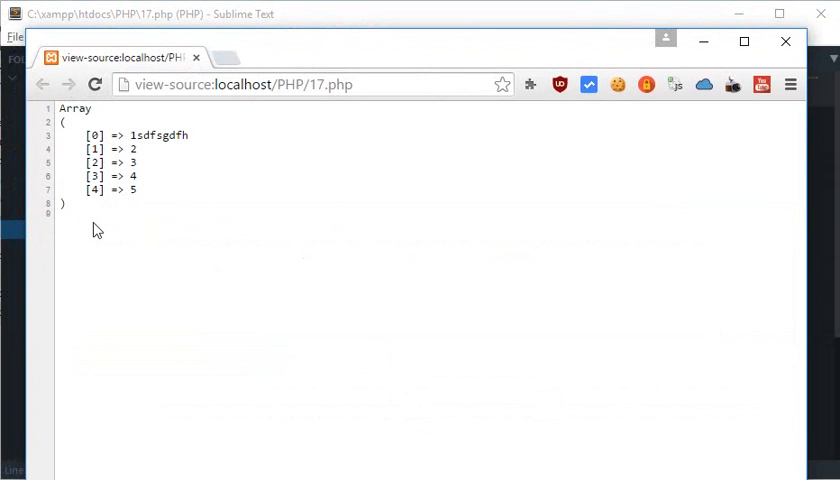
mouse_move(68, 84)
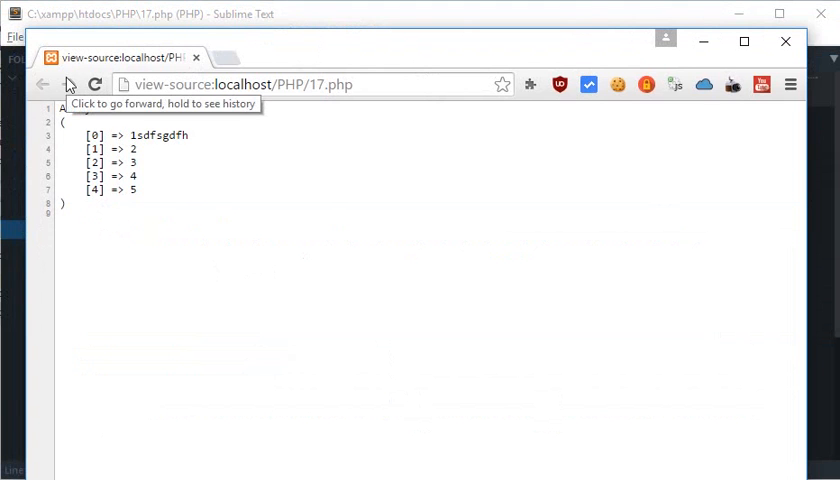
Select the print_r listing showing 1sdfsgdfh and 2–5 in Chrome
drag(60, 107, 140, 200)
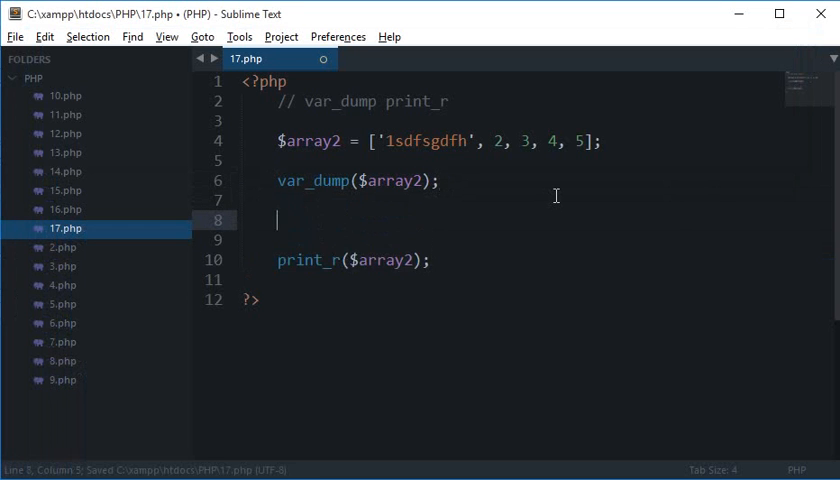
Insert echo '\n\n' on line 8 between var_dump and print_r
text(echo '\n')
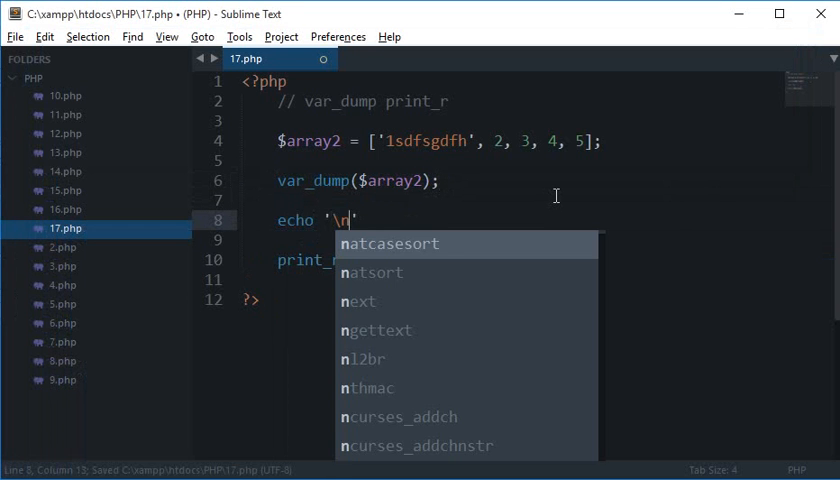
text(\n)
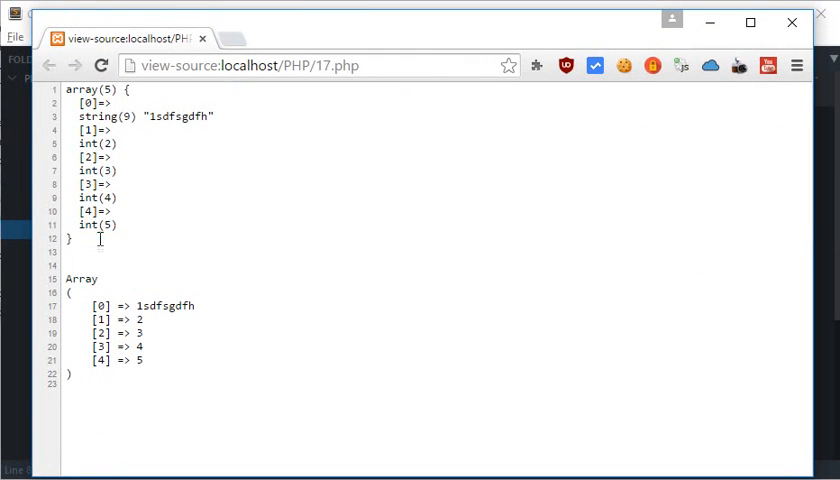
mouse_move(177, 117)
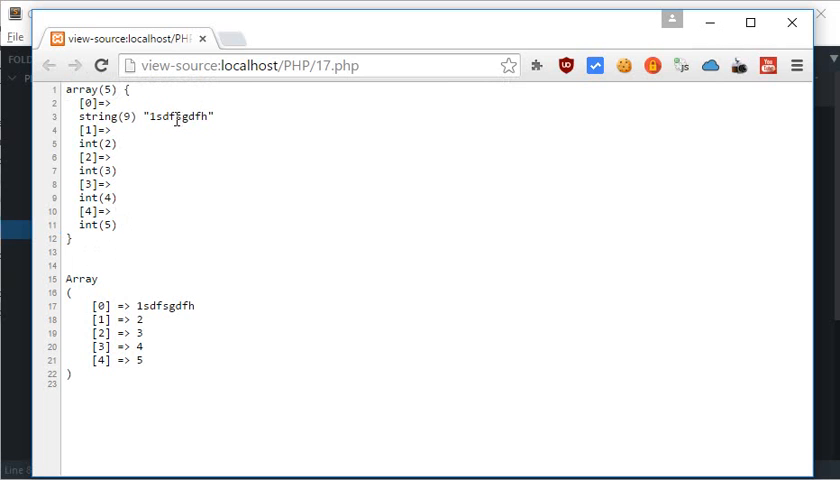
Highlight the var_dump string value, the print_r Array heading and its listed elements
double_click(81, 89)
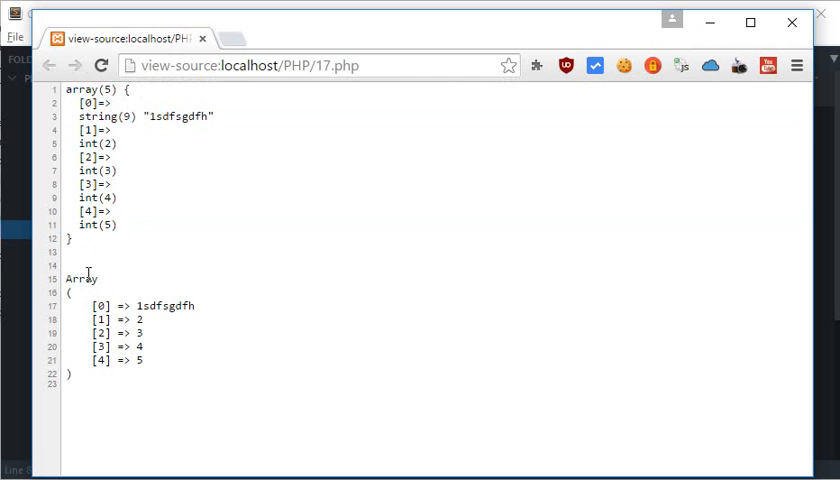
double_click(81, 278)
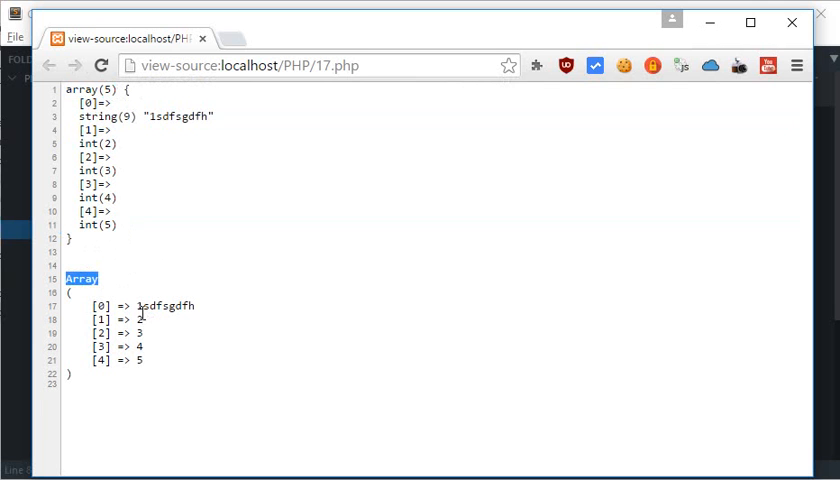
drag(67, 291, 70, 373)
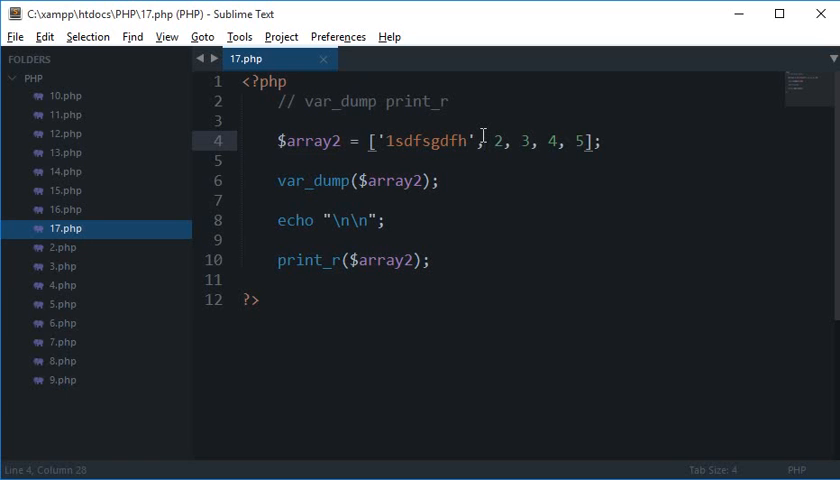
mouse_move(428, 140)
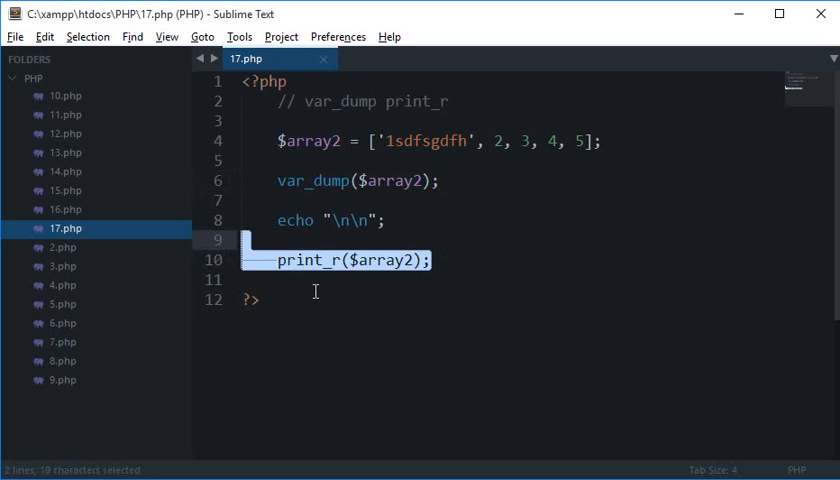
mouse_move(300, 252)
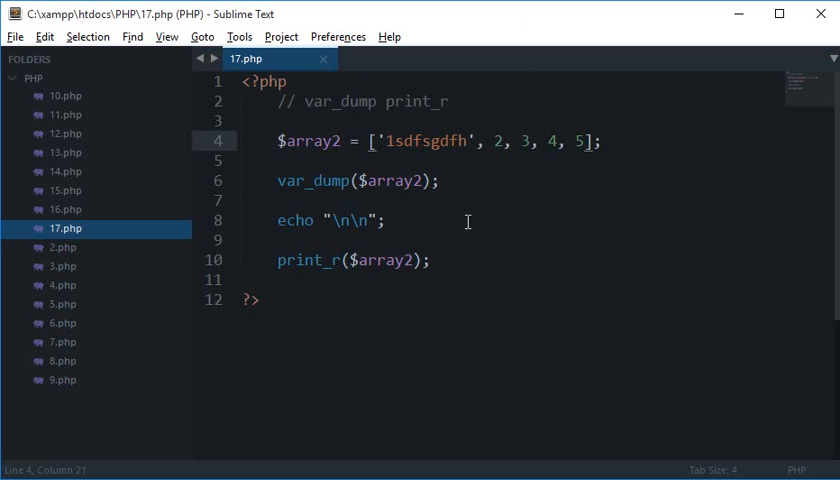
mouse_move(715, 471)
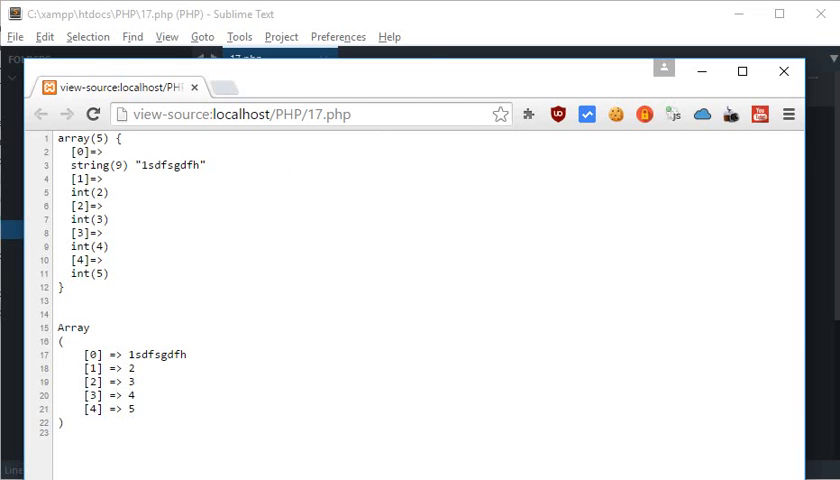
mouse_move(451, 180)
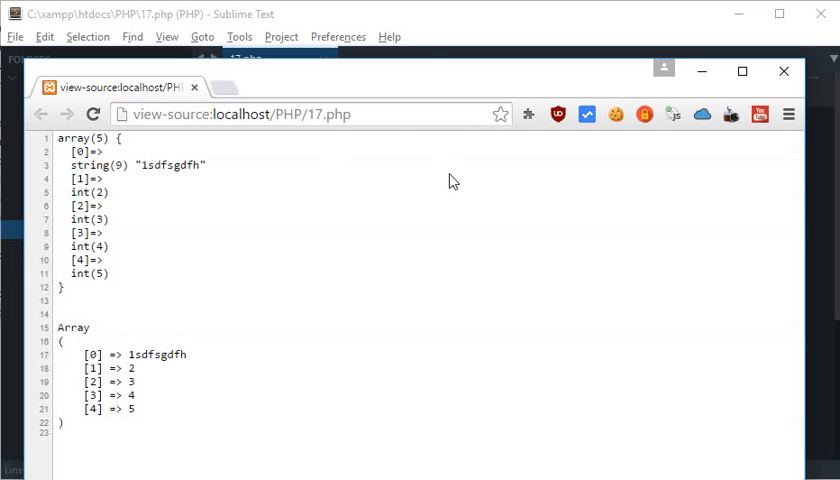